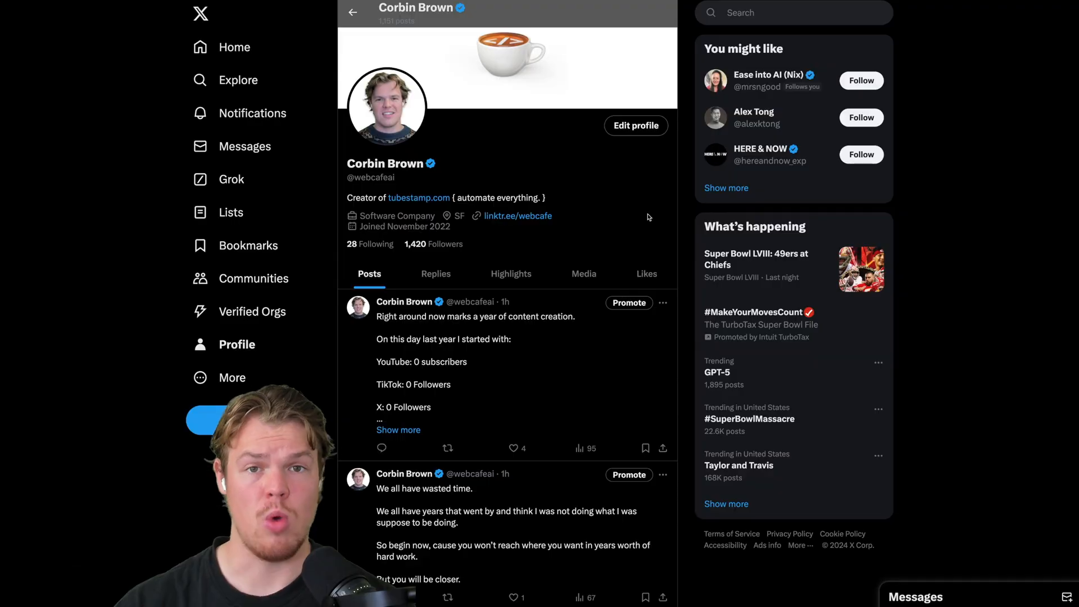
Scroll down the page to bring the blank dark tldraw canvas into view.
scroll(down, 3)
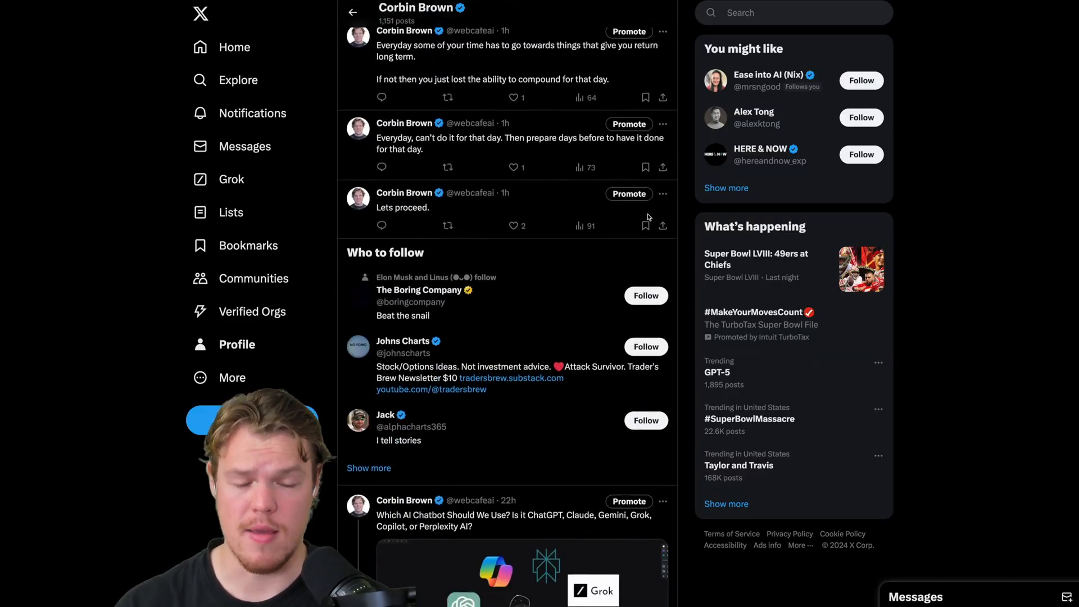
scroll(down, 3)
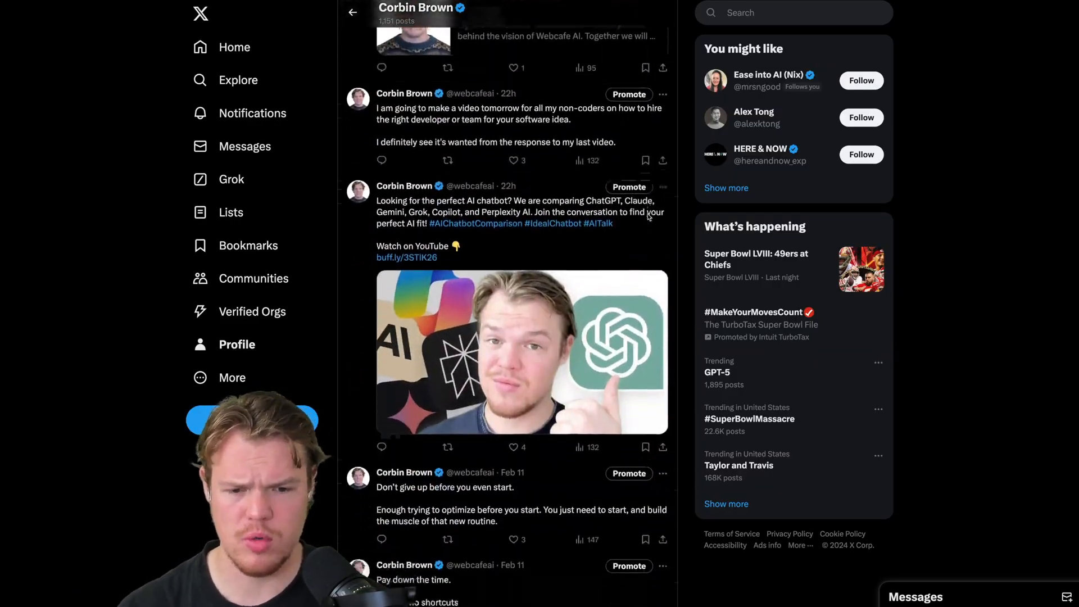
scroll(down, 3)
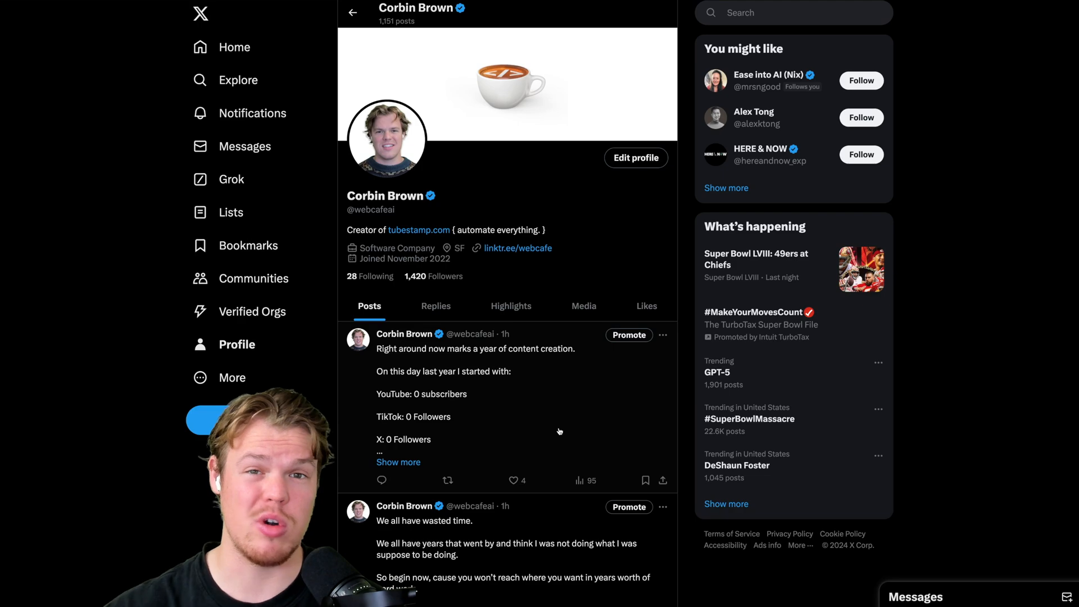
mouse_move(488, 216)
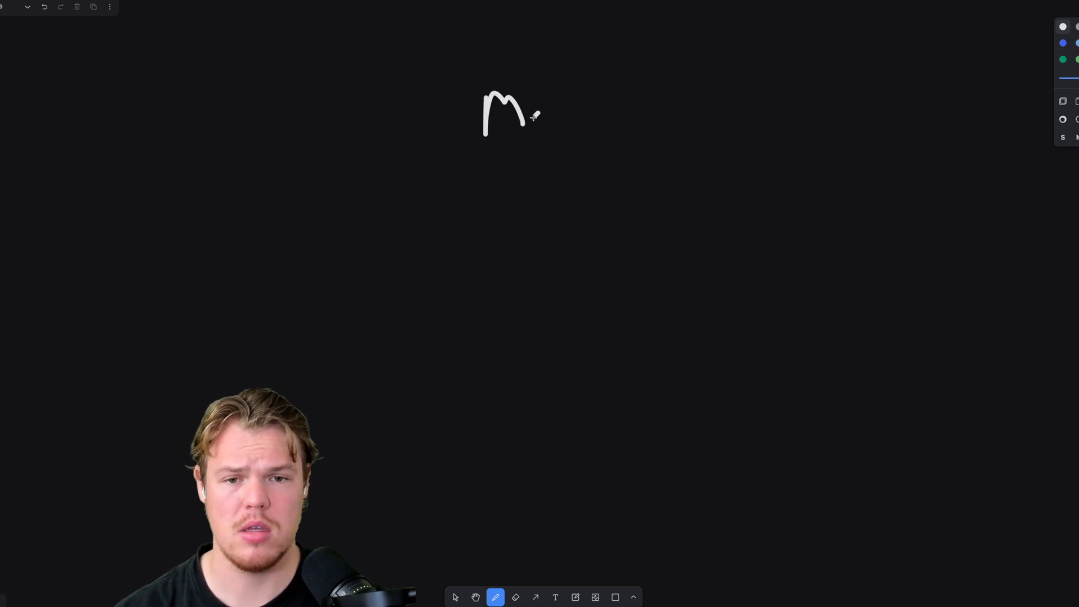
Finish the bracketed 'Money' heading, draw orange branches to 'hr' and 'Fix', and underline Fix.
drag(524, 124, 764, 145)
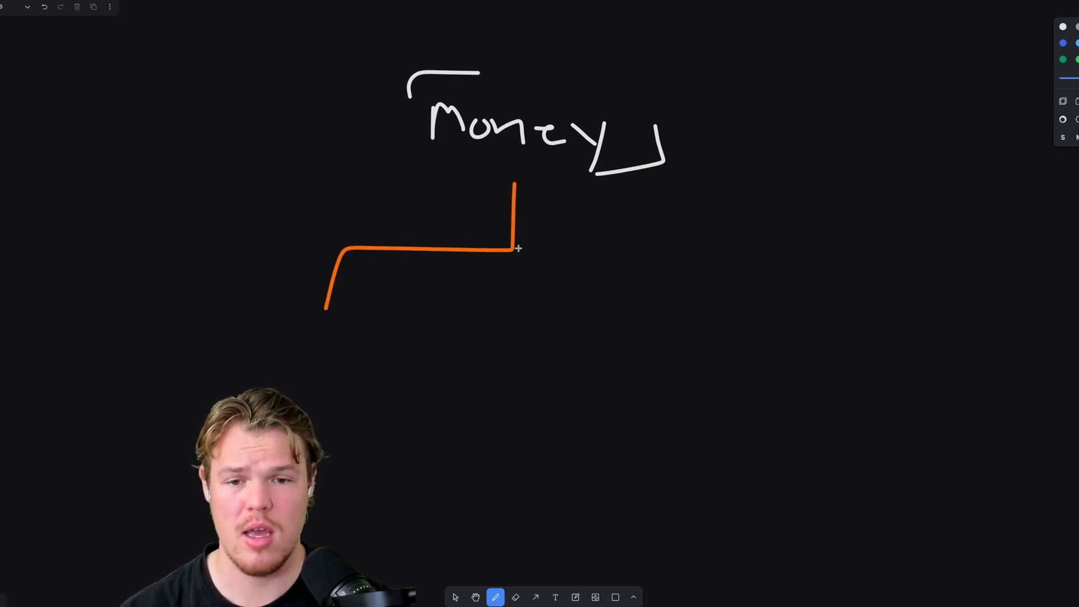
drag(516, 248, 743, 337)
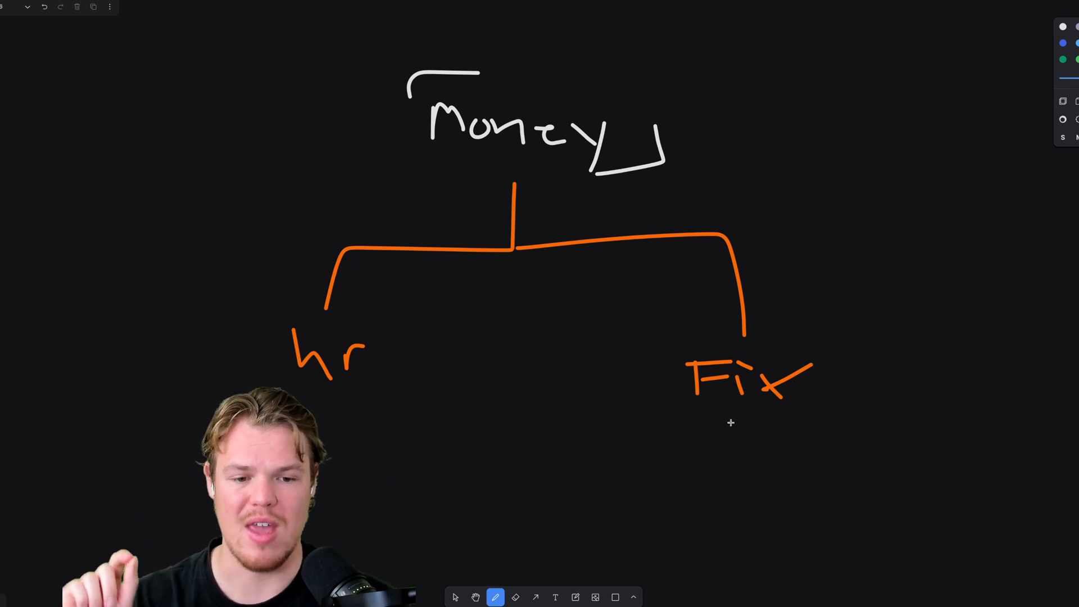
drag(705, 423, 829, 428)
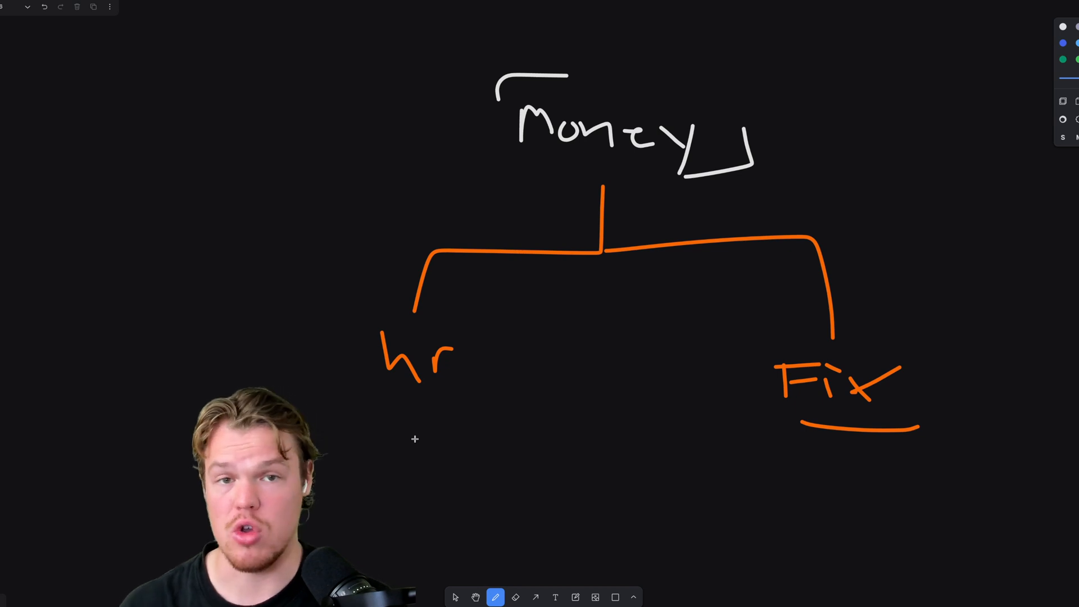
Draw a yellow four-sided outline on the cleared canvas.
drag(378, 394, 492, 396)
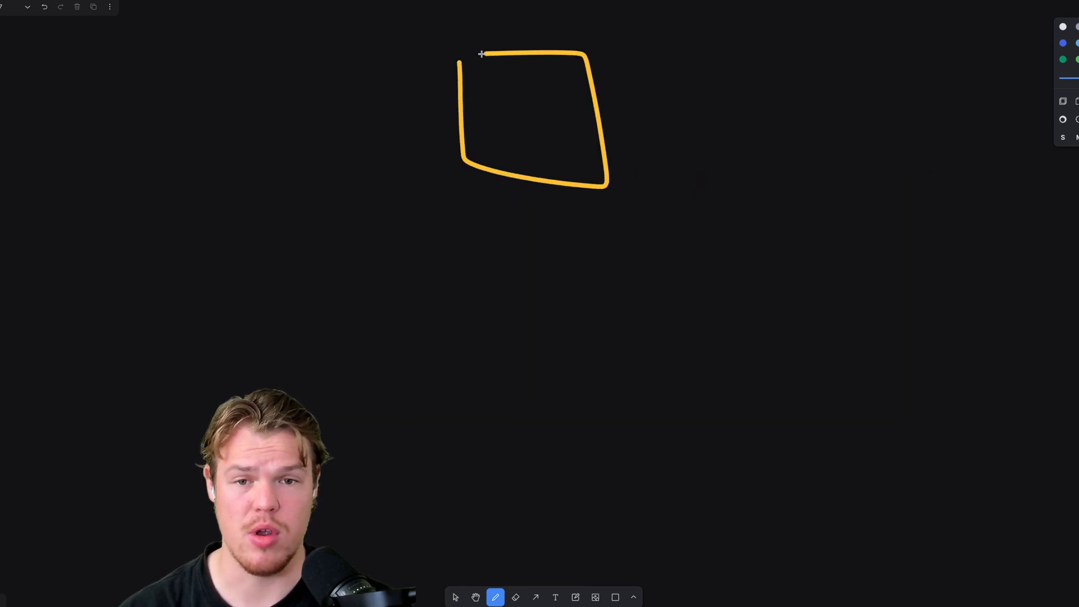
Add wavy lines inside the yellow box, a connector down-left, and a label below it.
drag(489, 72, 558, 100)
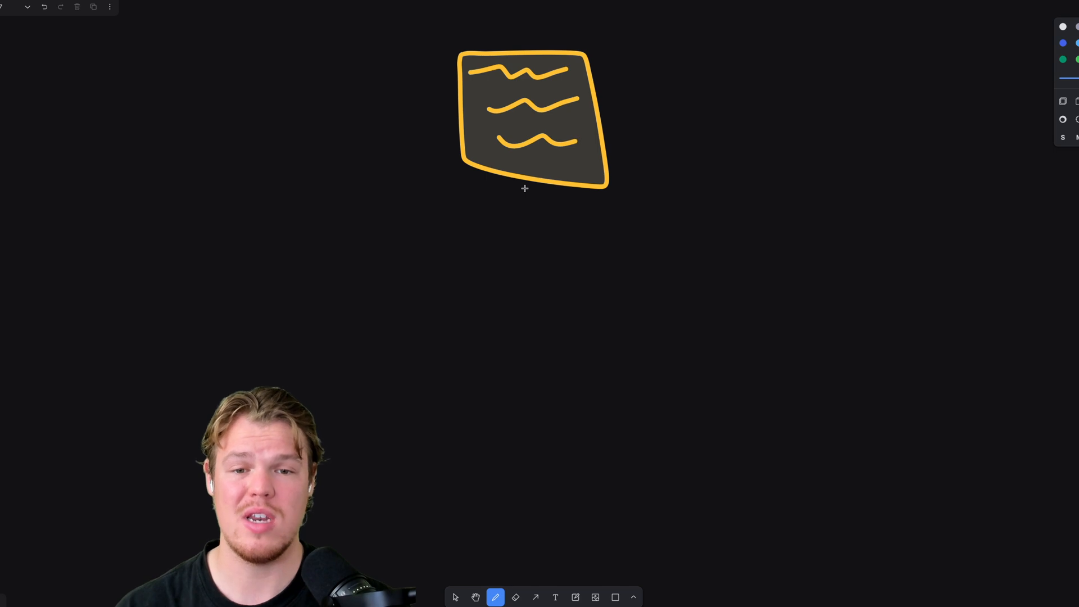
drag(524, 189, 310, 275)
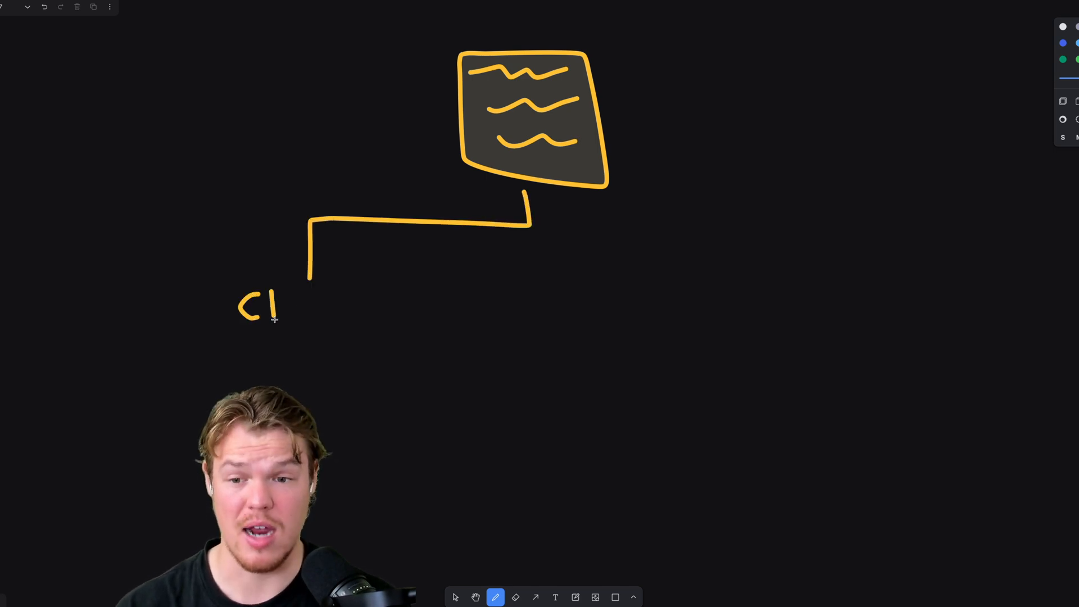
drag(269, 309, 361, 309)
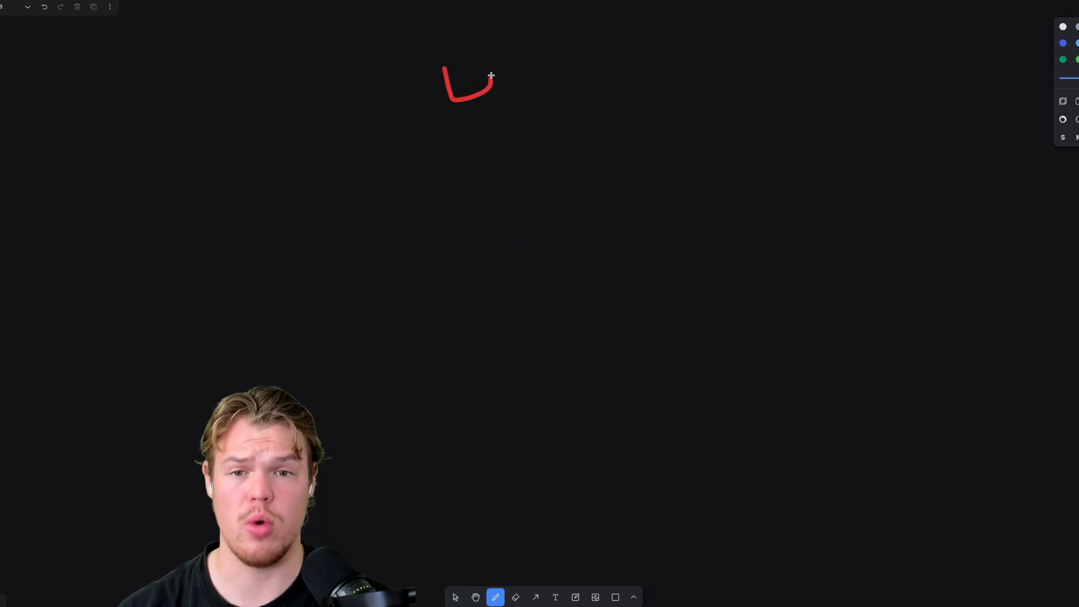
Write red 'Dev' with a branching line, yellow 'Frontend' on the right, purple 'Backend' on the left.
drag(468, 83, 511, 179)
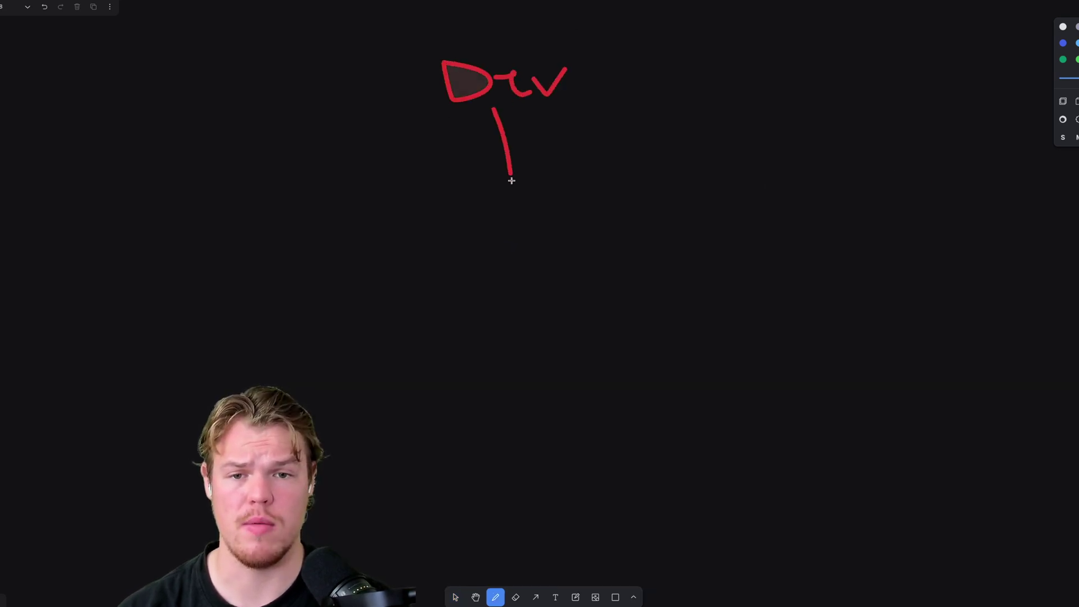
drag(511, 181, 620, 269)
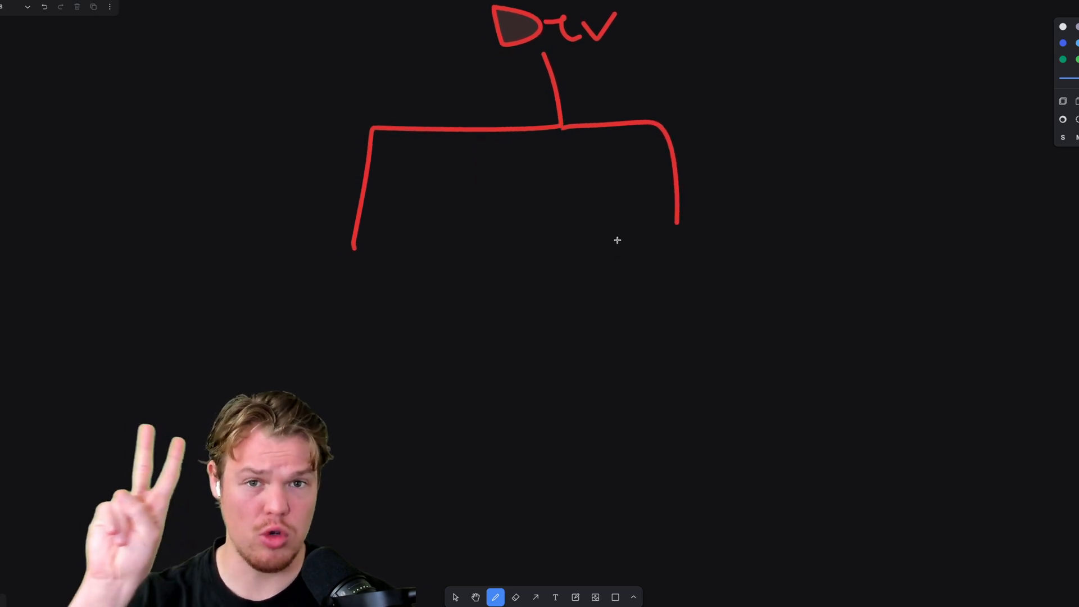
mouse_move(627, 232)
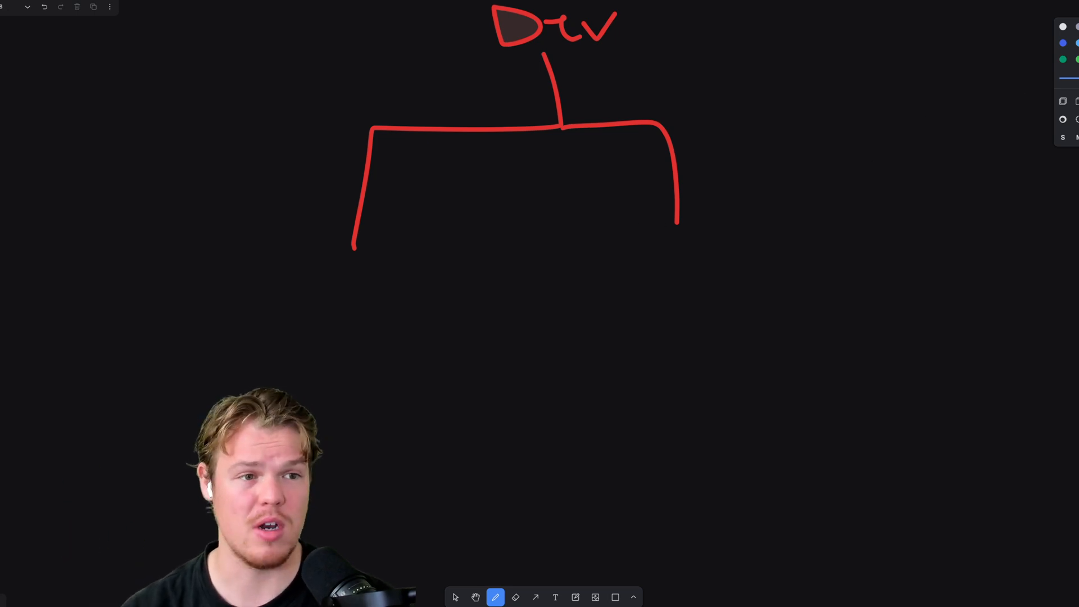
drag(646, 248, 668, 282)
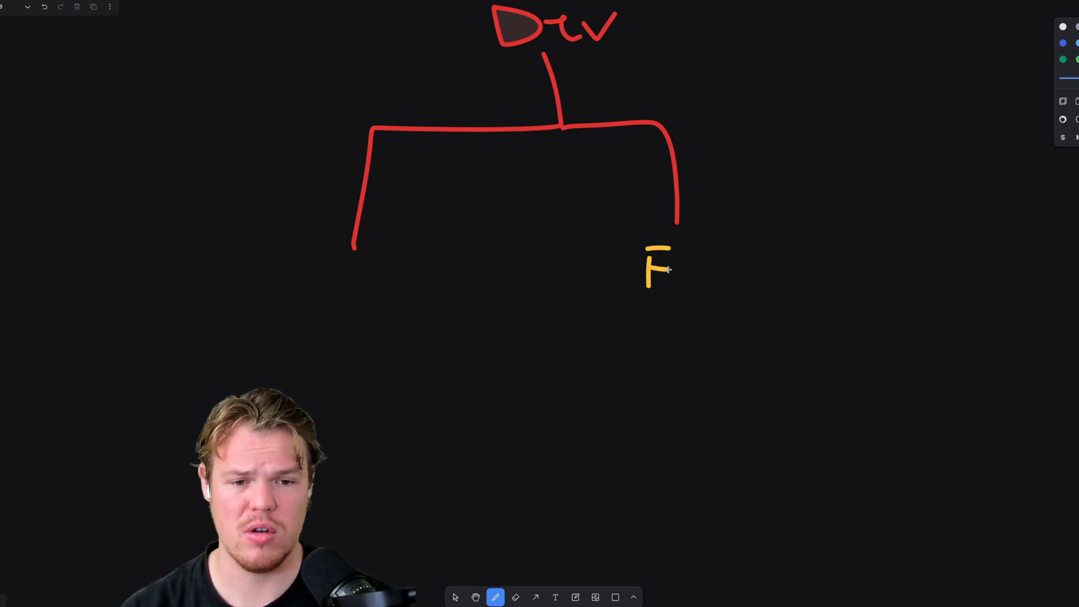
drag(661, 268, 750, 269)
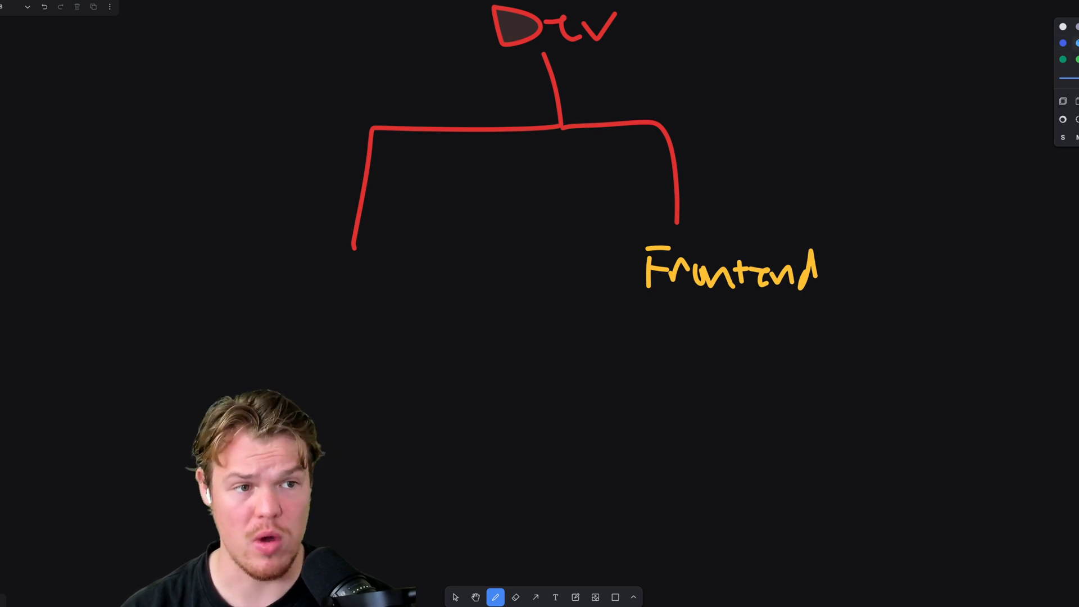
drag(306, 255, 347, 292)
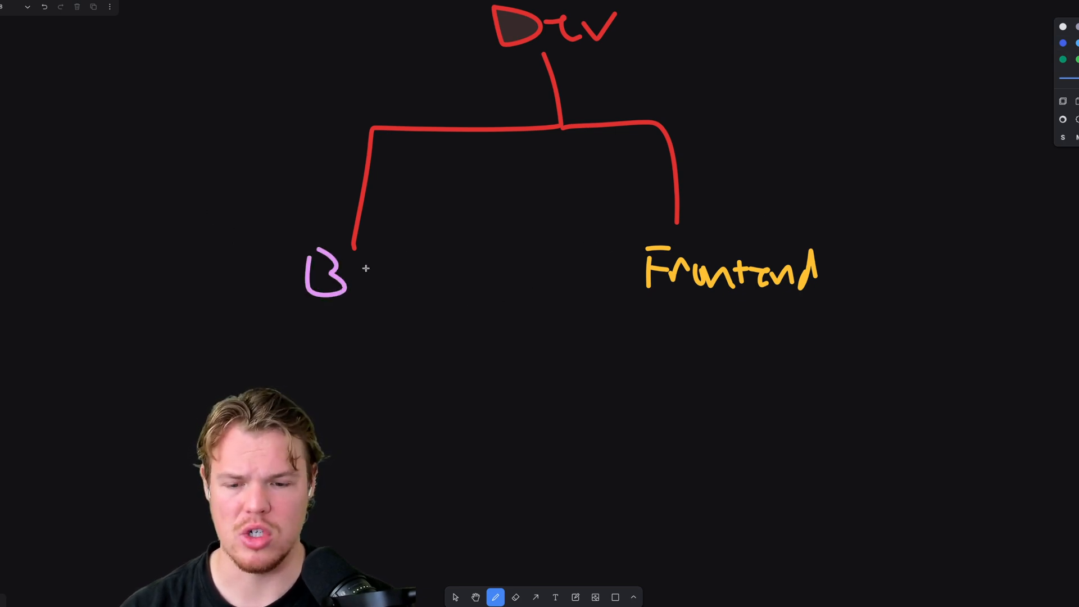
drag(351, 275, 543, 282)
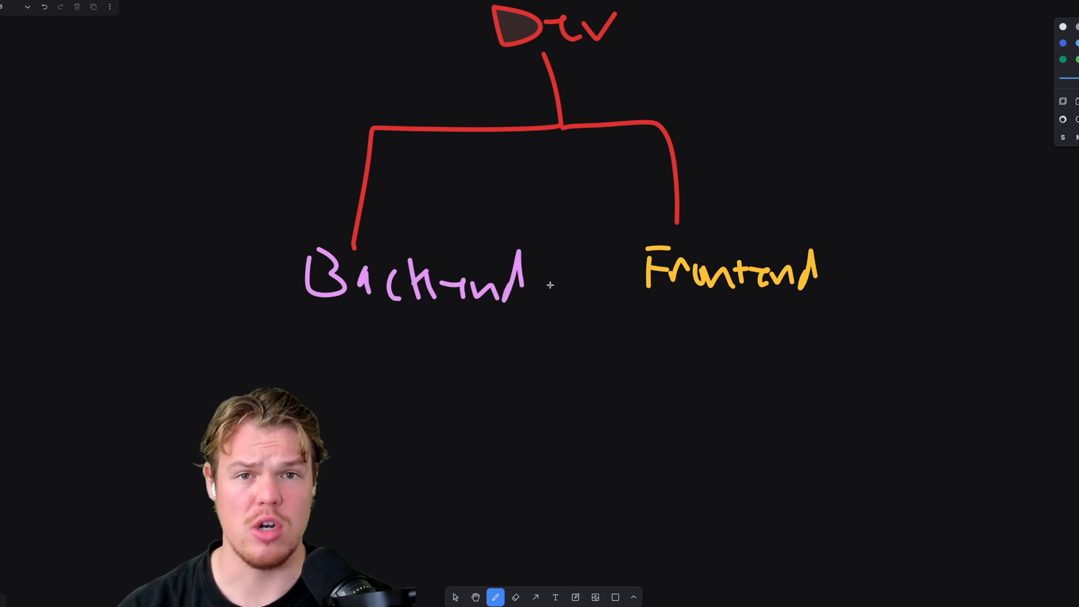
mouse_move(211, 158)
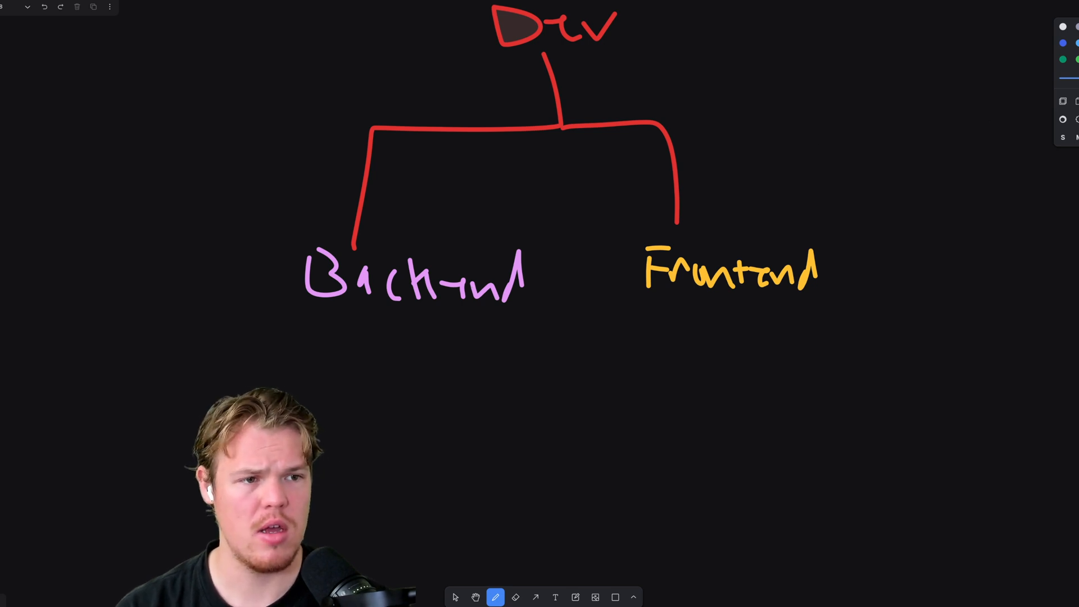
Draw a yellow bracket from Backend up to Frontend, a small box below Frontend, and a link back.
drag(468, 328, 674, 347)
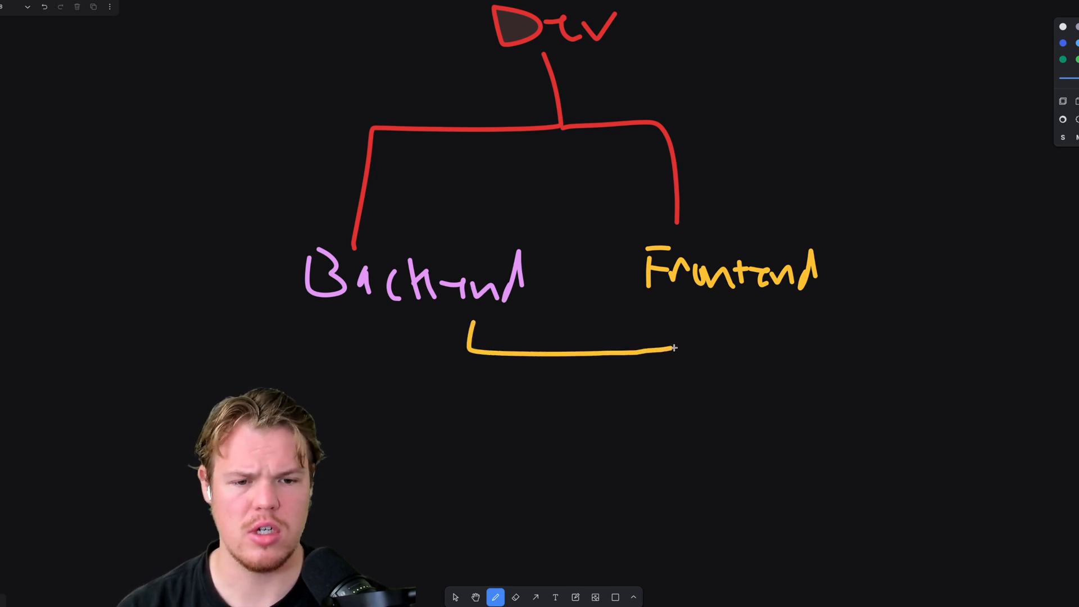
drag(675, 347, 695, 313)
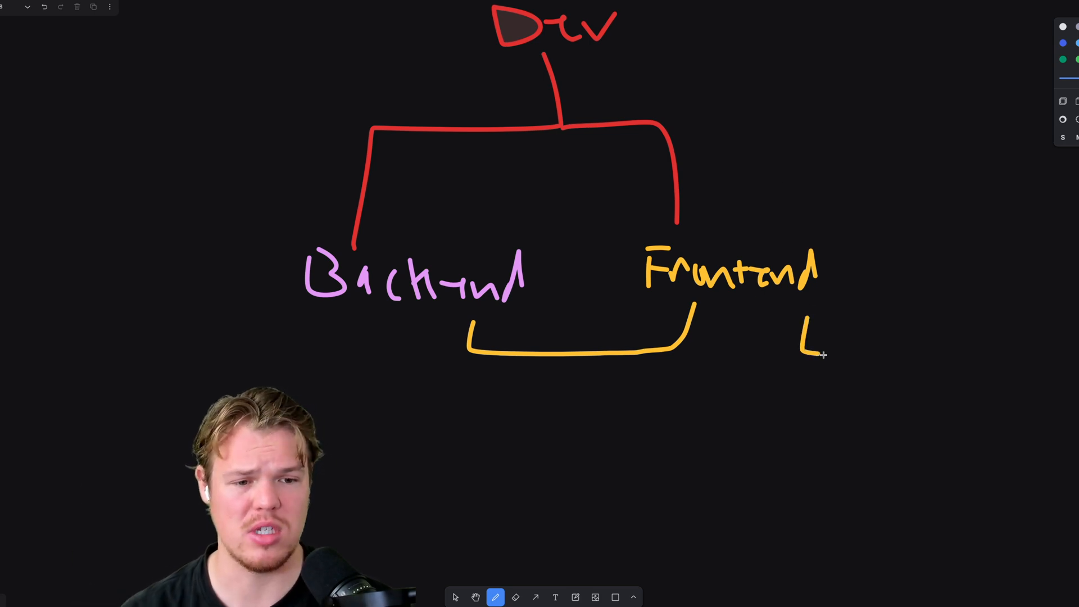
drag(802, 324, 888, 354)
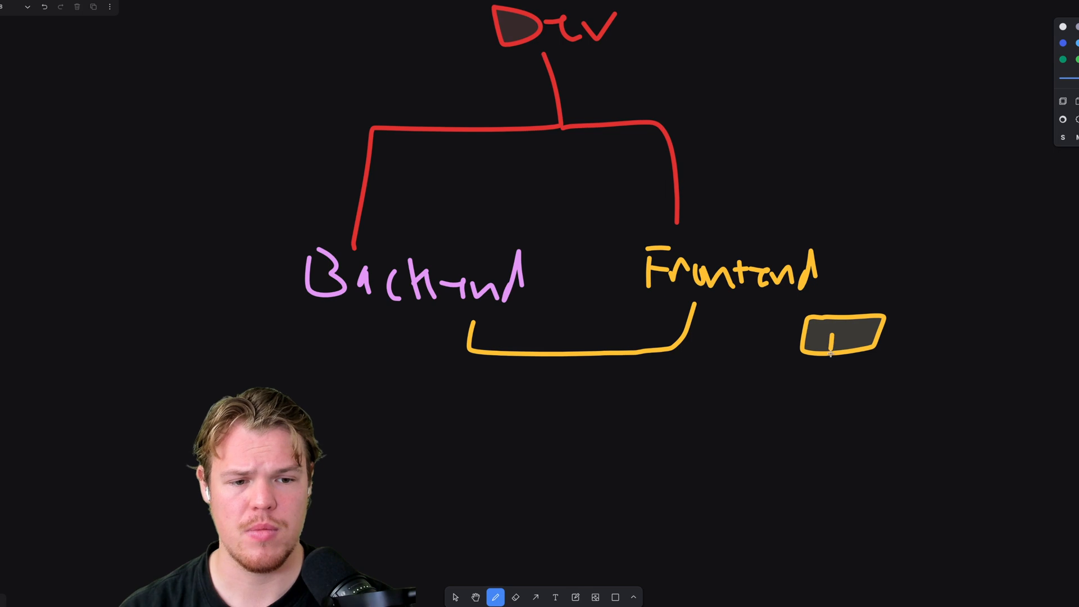
drag(826, 344, 365, 344)
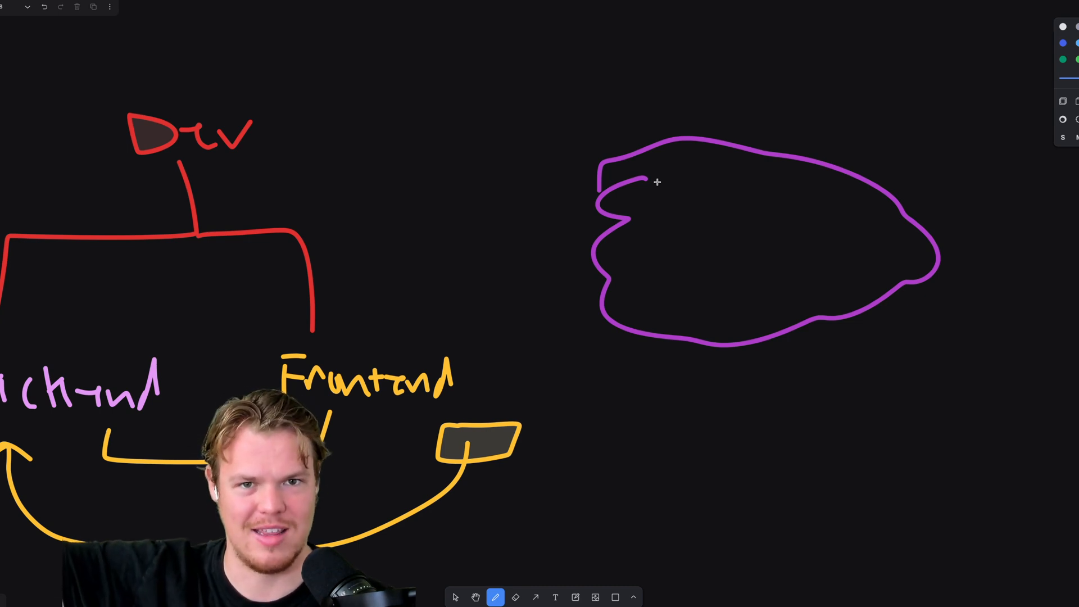
mouse_move(695, 187)
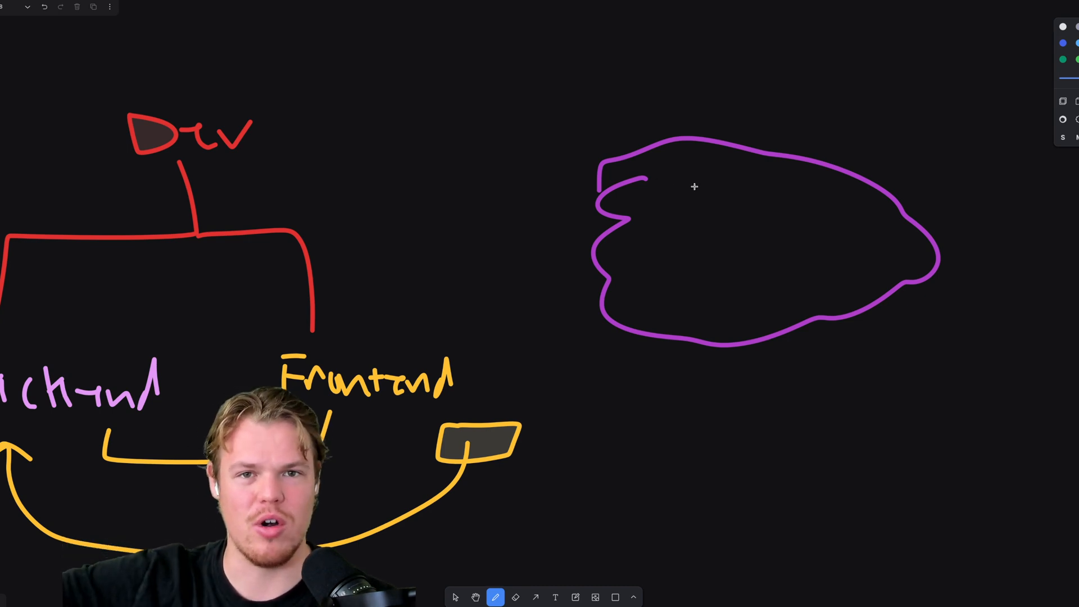
mouse_move(729, 182)
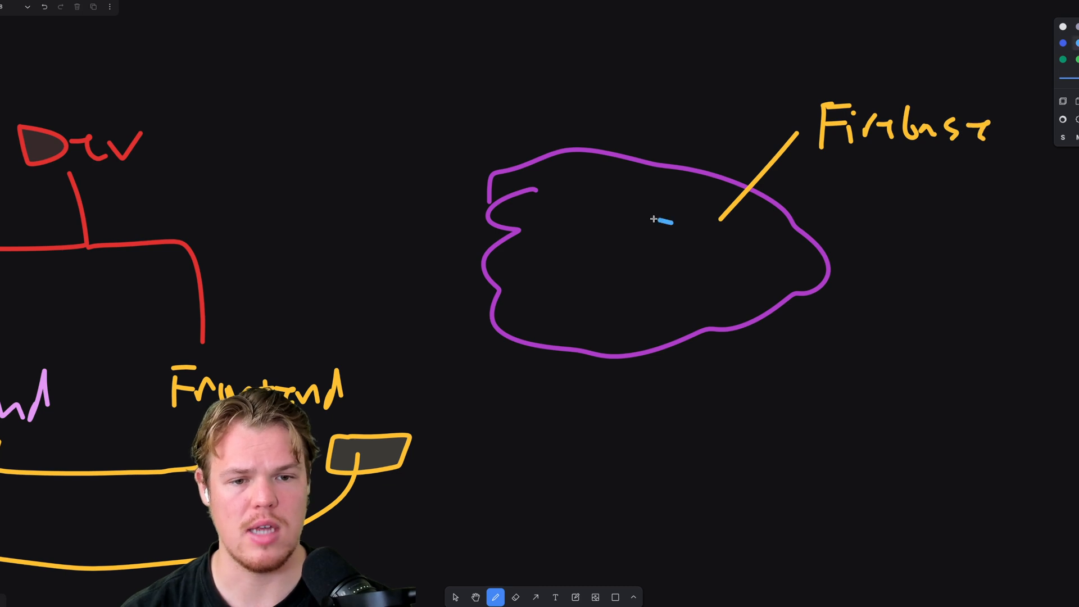
Draw the blue 'aws' pointer line into the purple cloud.
drag(509, 116, 671, 220)
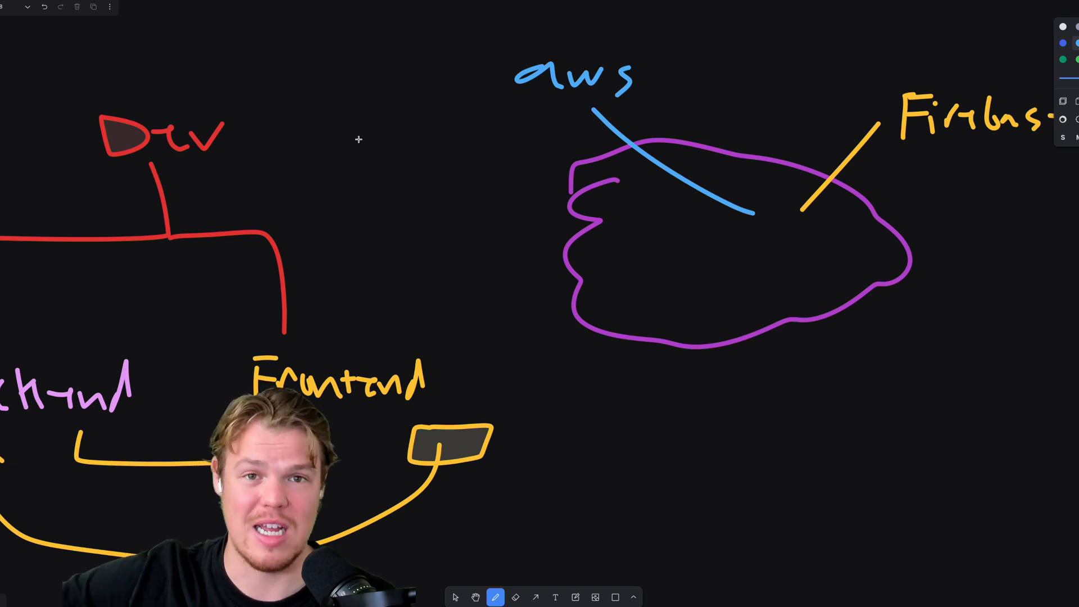
mouse_move(348, 151)
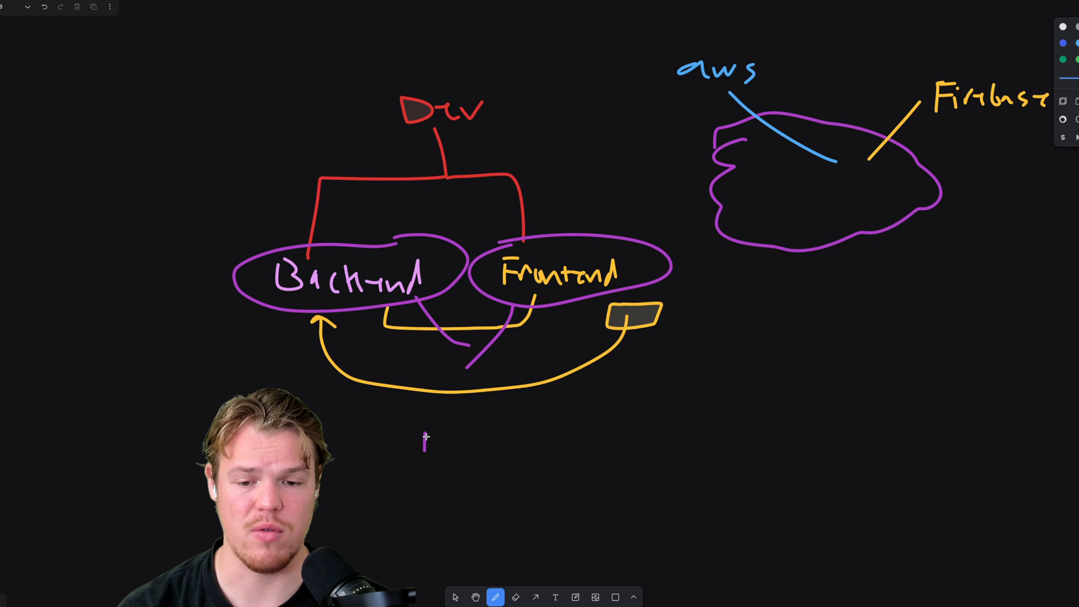
Draw a short horizontal connecting stroke beneath the Backend and Frontend loops.
drag(423, 444, 481, 444)
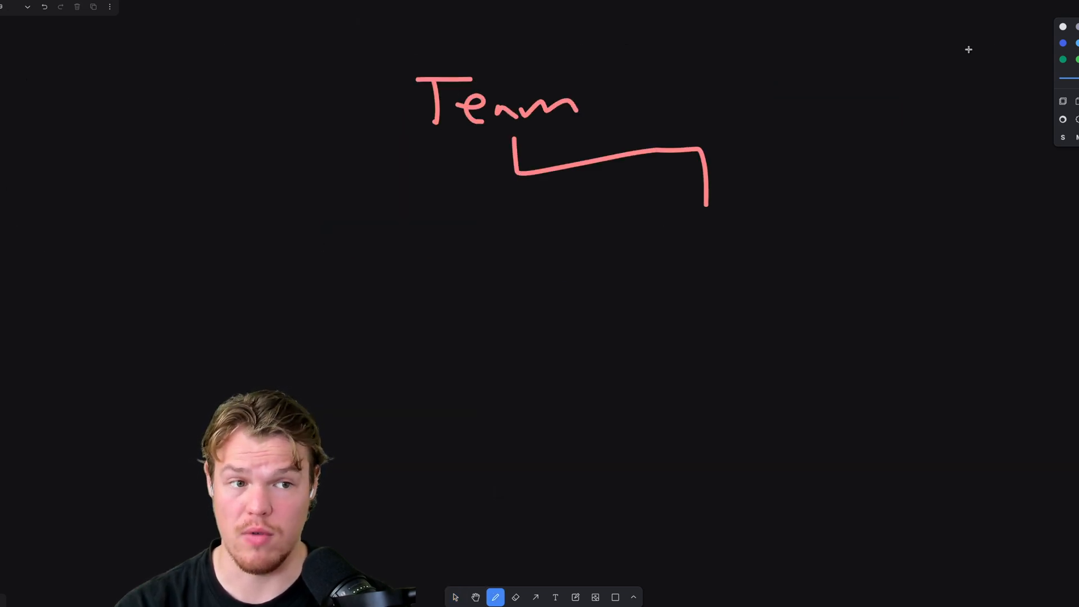
Draw a green branch from Team with a label beneath, then add arrows and 'Slack' under Jira.
drag(523, 174, 297, 164)
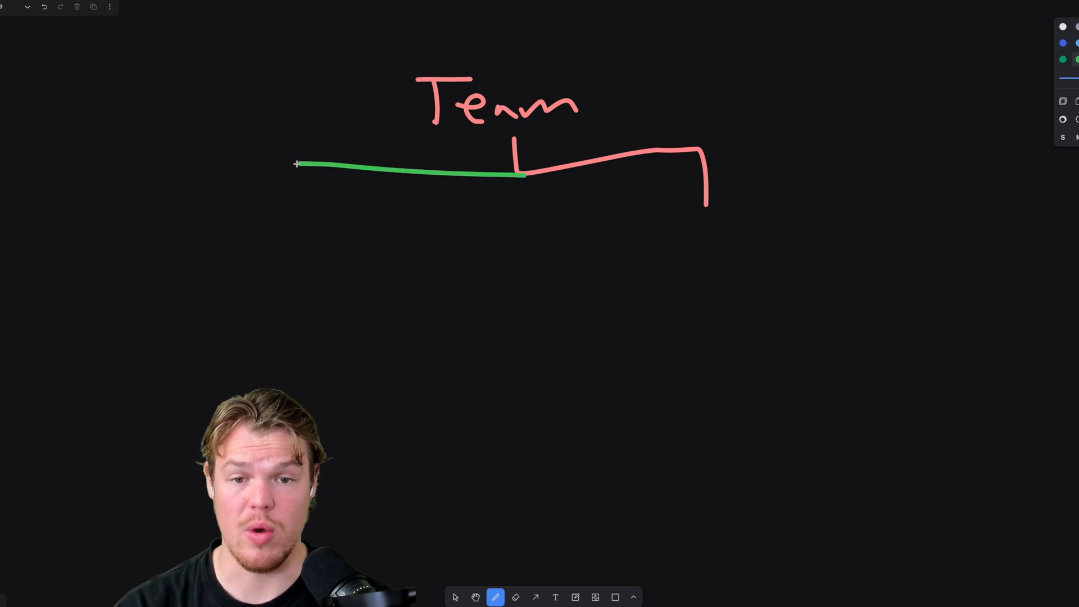
drag(295, 163, 294, 234)
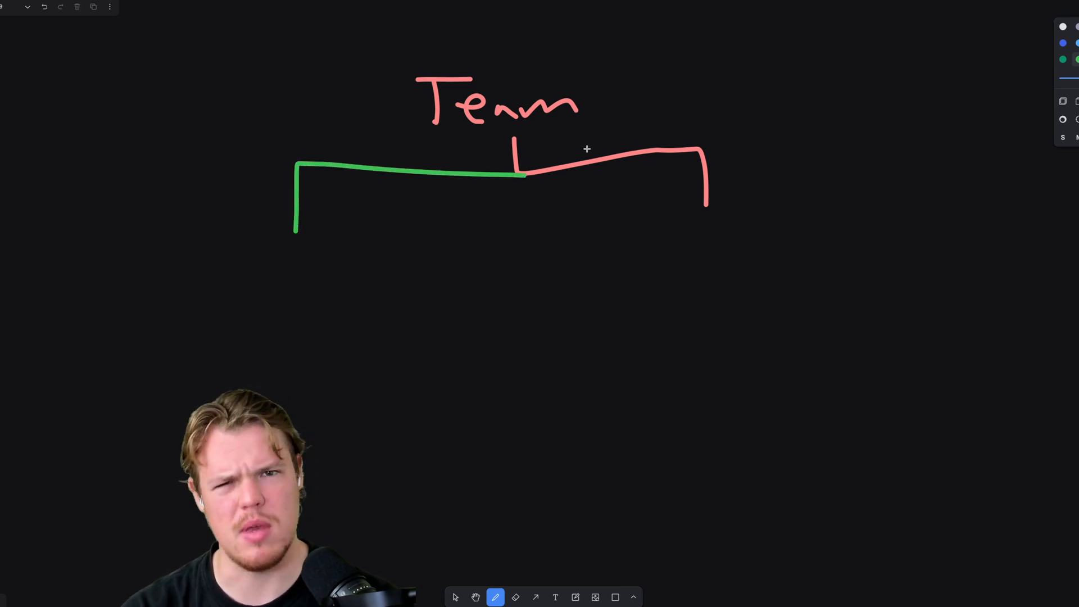
mouse_move(592, 142)
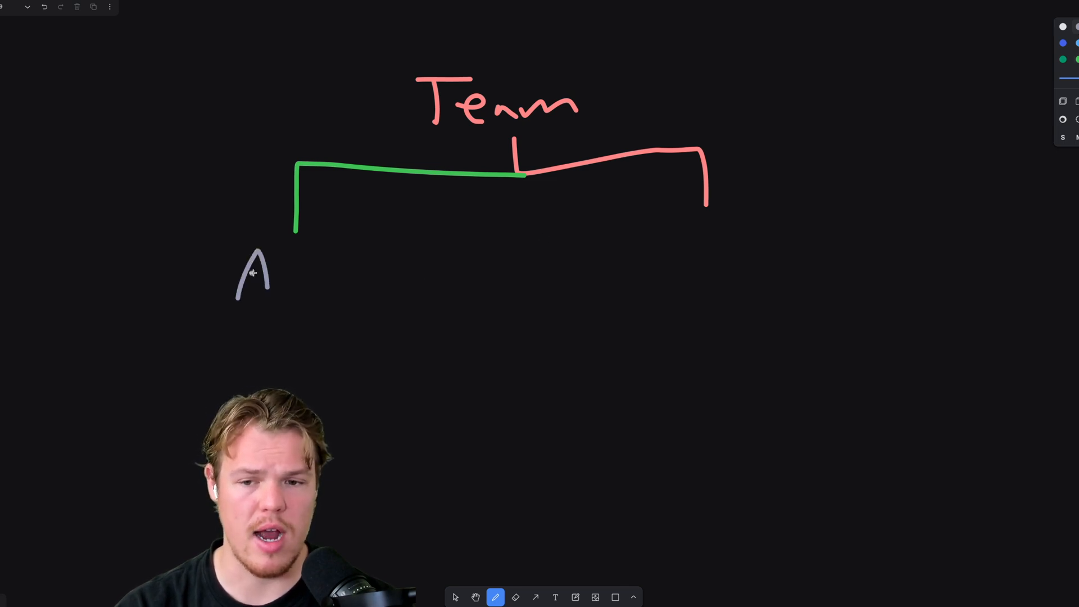
drag(268, 276, 351, 289)
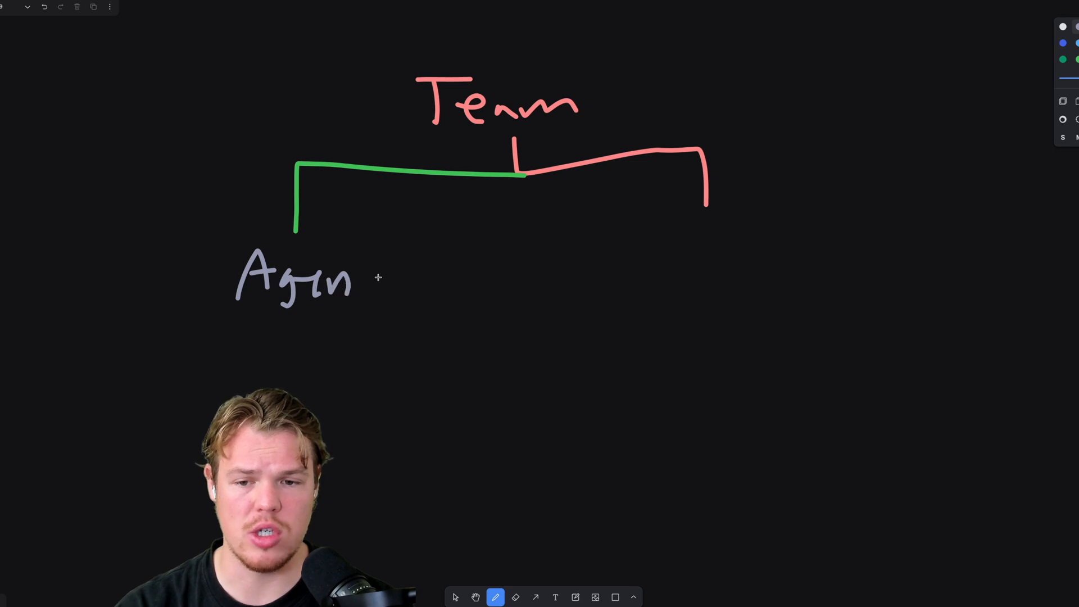
drag(372, 275, 413, 289)
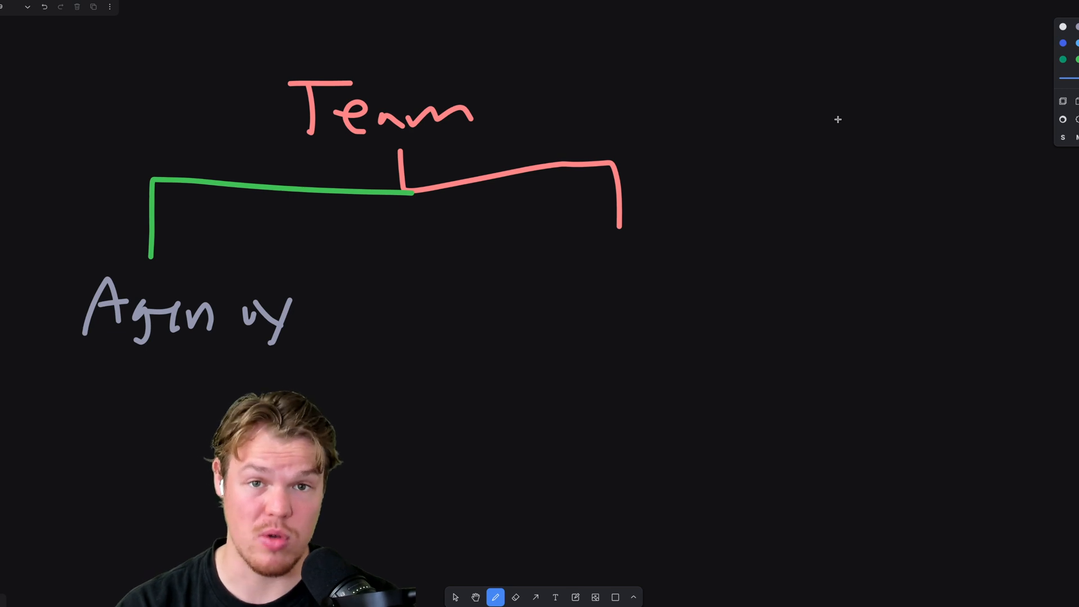
mouse_move(263, 281)
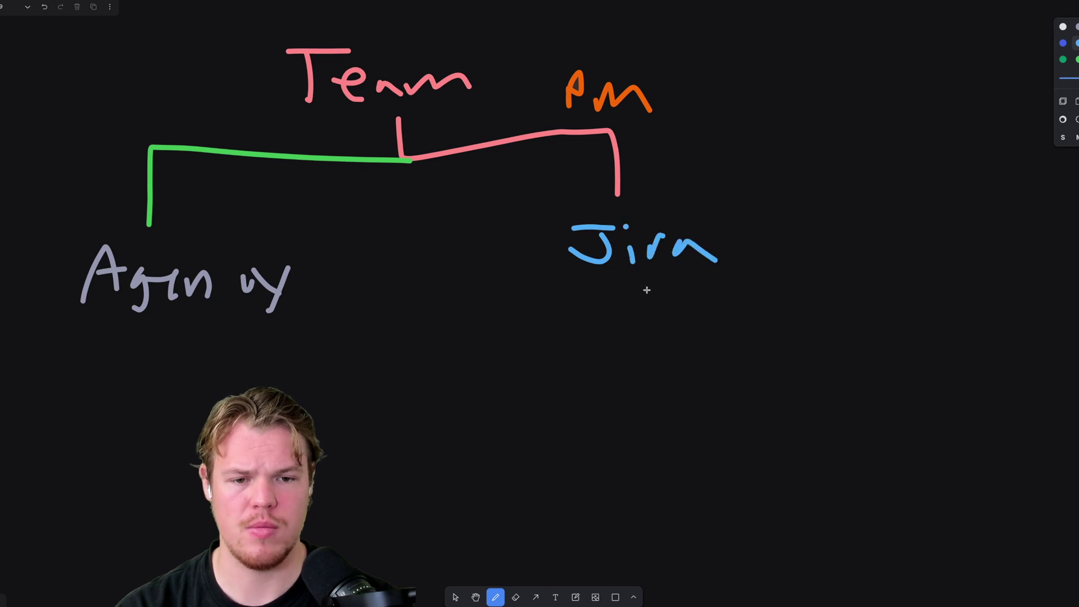
drag(513, 255, 558, 327)
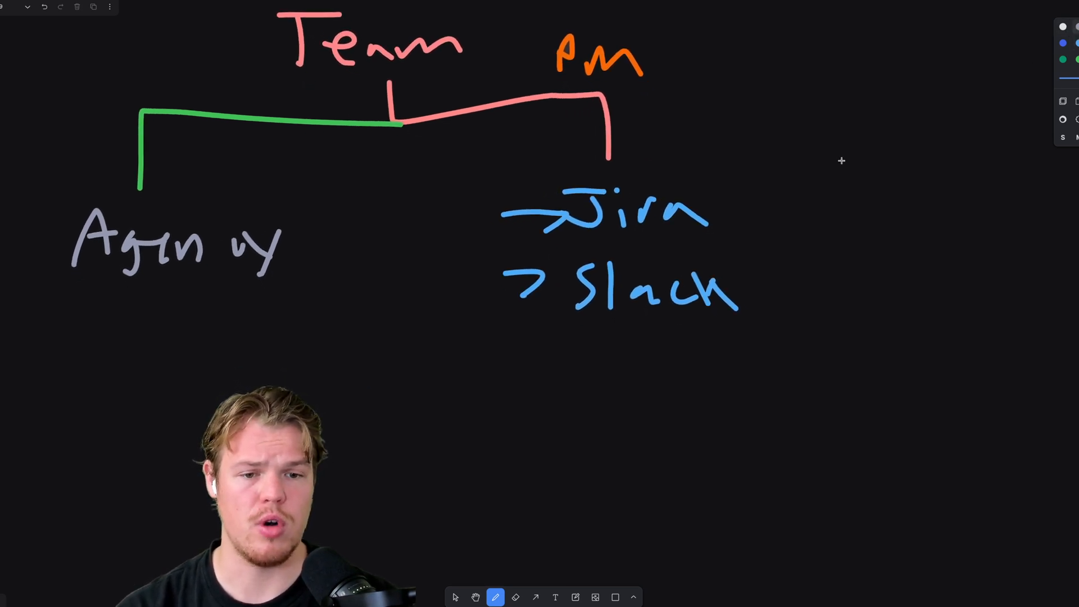
Draw a grey bracket enclosing Jira and Slack.
drag(702, 175, 784, 371)
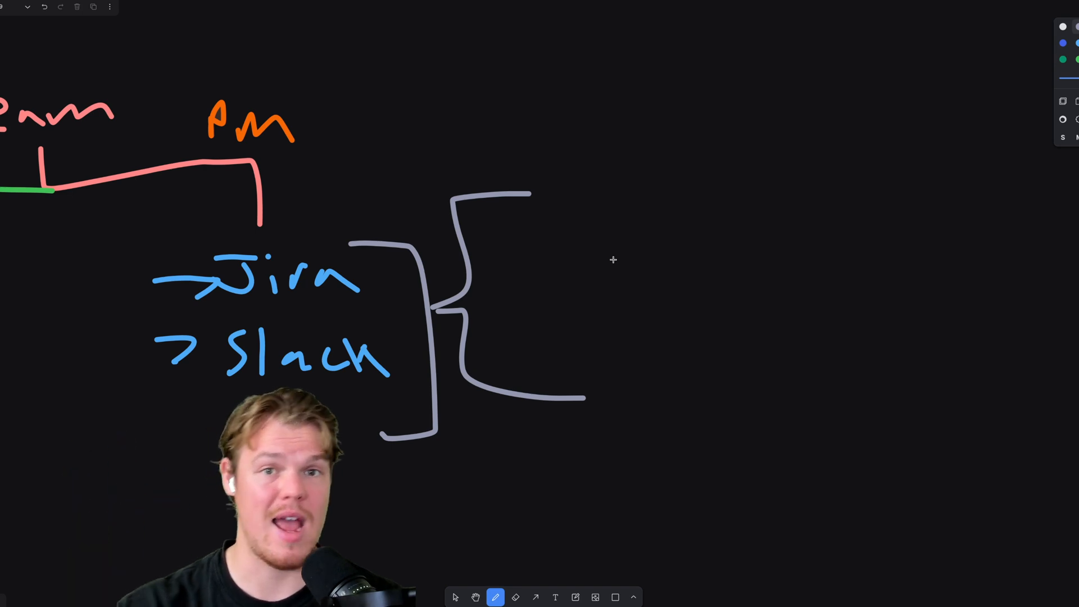
mouse_move(589, 250)
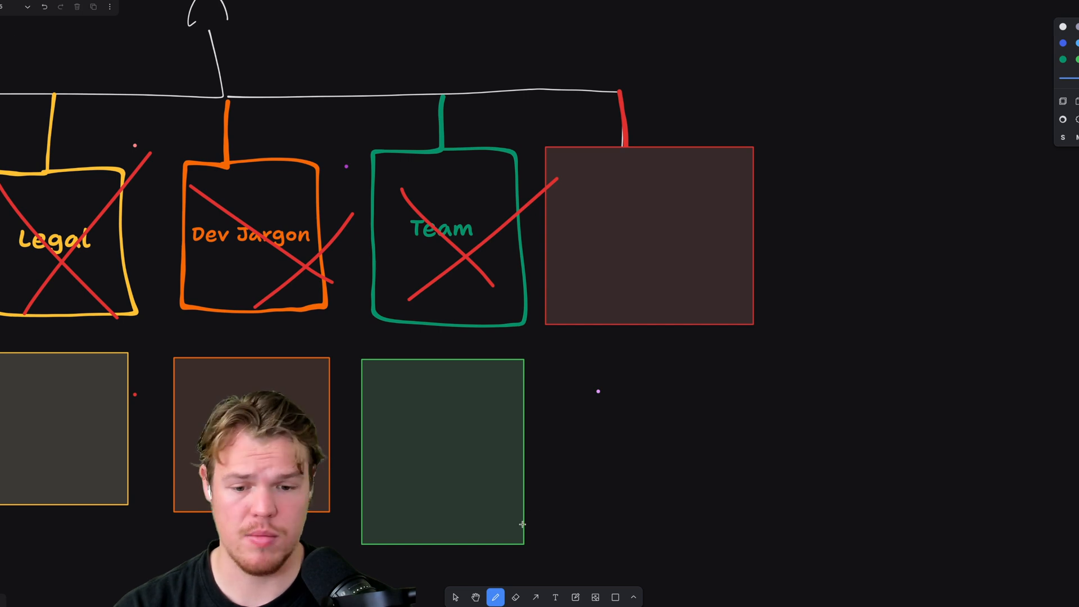
Click the canvas to move past the crossed-out Legal, Dev Jargon and Team blocks.
click(455, 597)
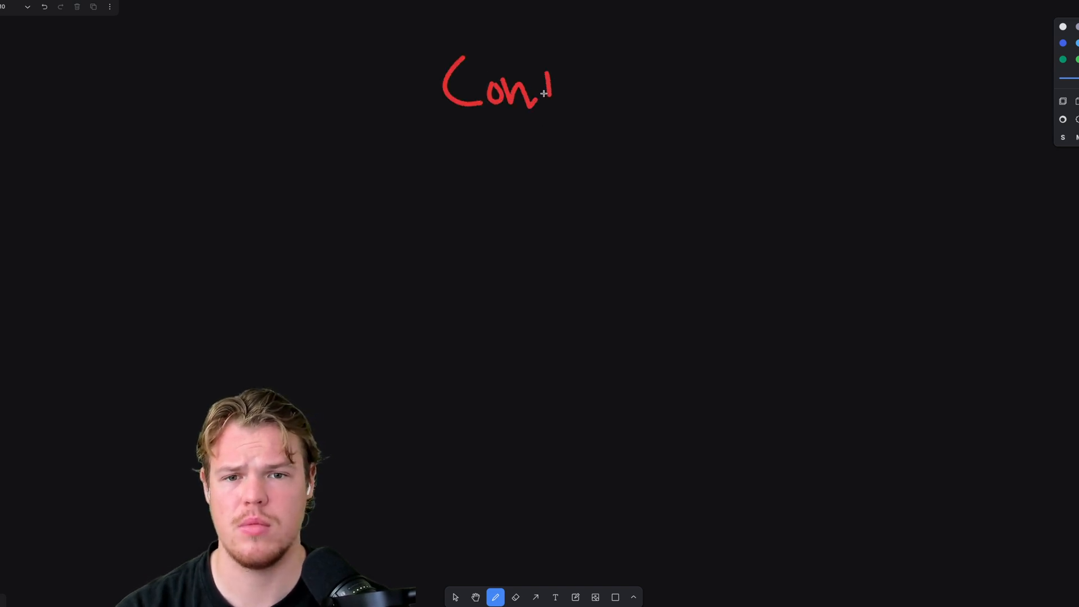
Write 'Content' in red, then draw purple lines and orange lines with a hook below the divider.
drag(543, 92, 674, 83)
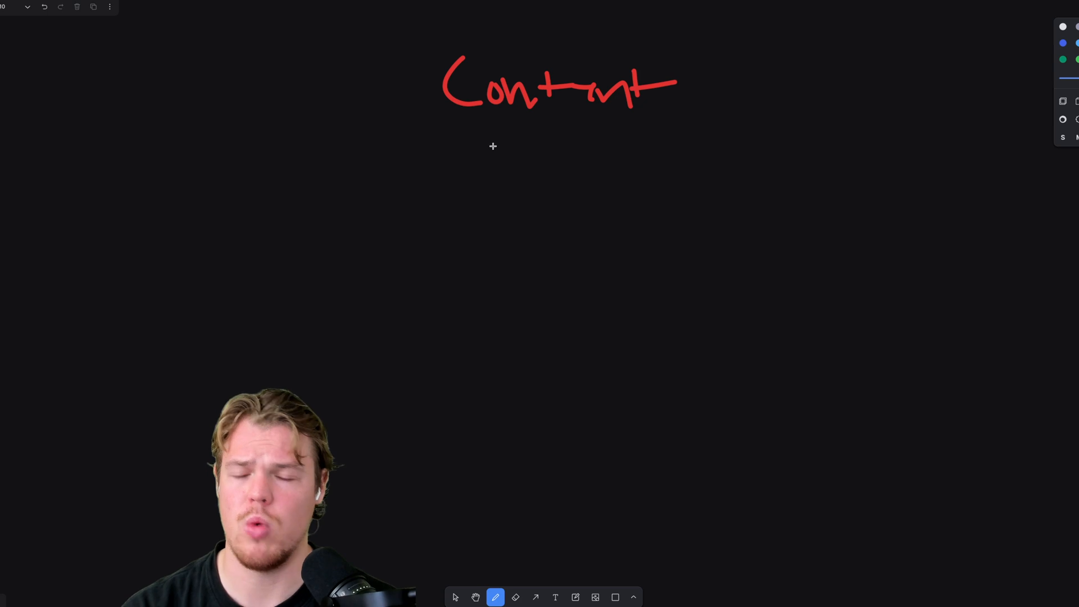
mouse_move(344, 180)
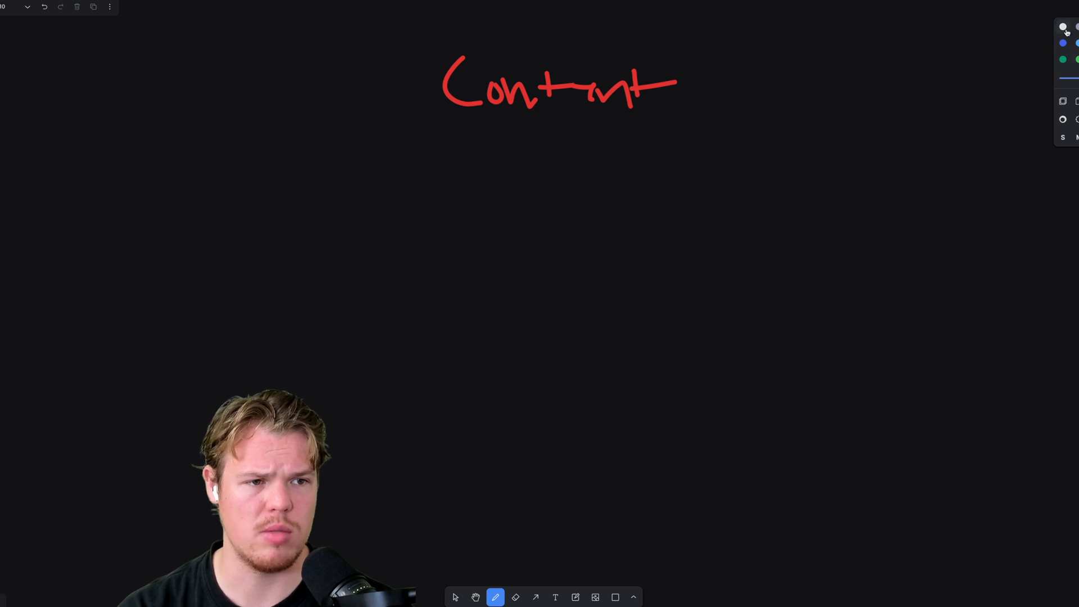
drag(316, 264, 472, 258)
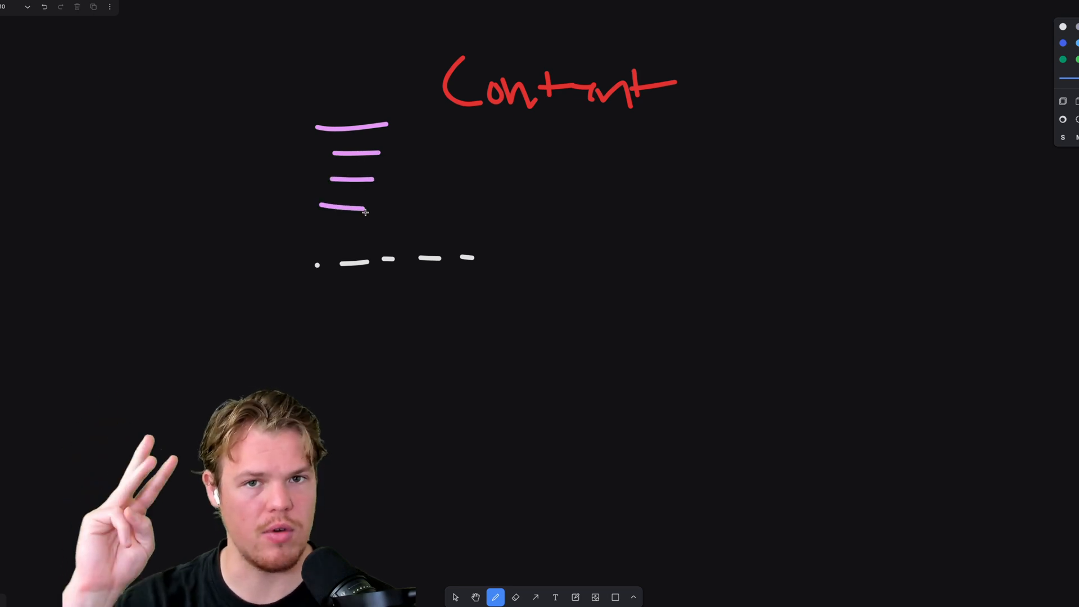
drag(302, 304, 351, 303)
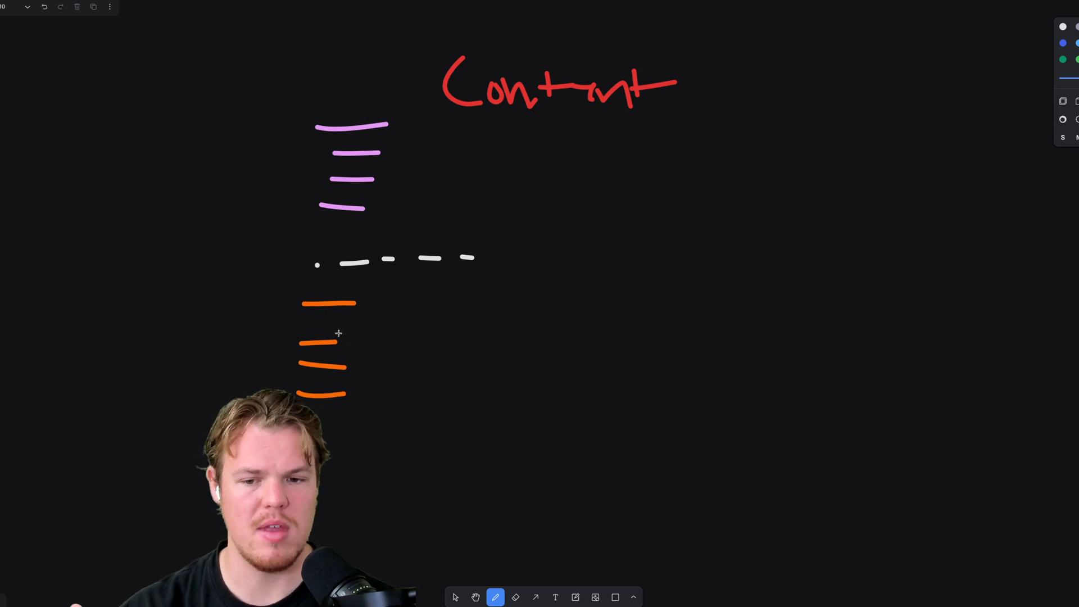
drag(329, 341, 350, 361)
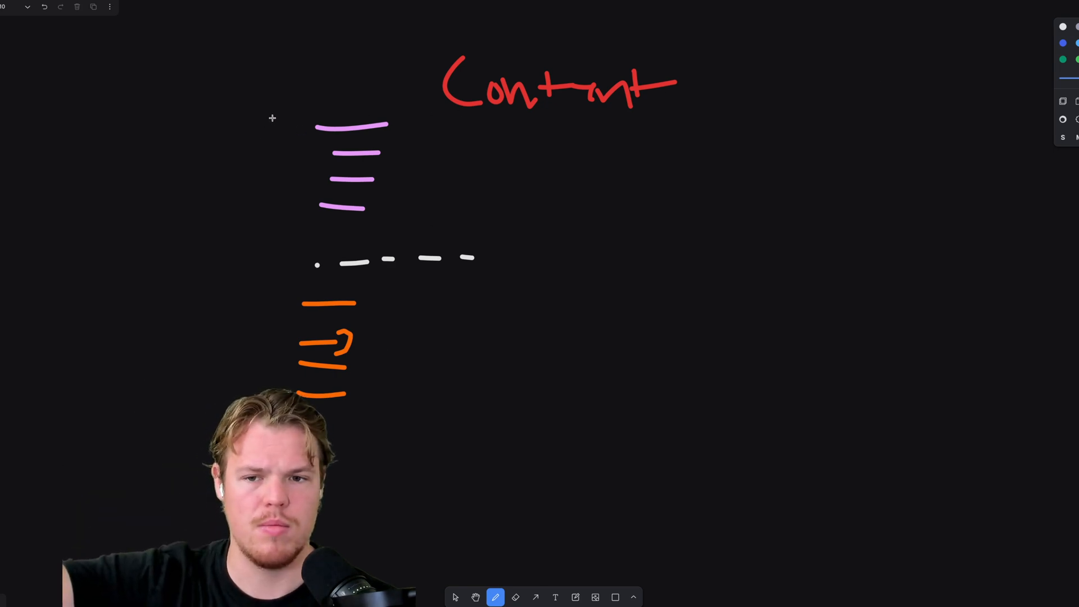
Draw an orange bracket beside the purple lines and a pink hook on the top purple line.
drag(324, 106, 269, 227)
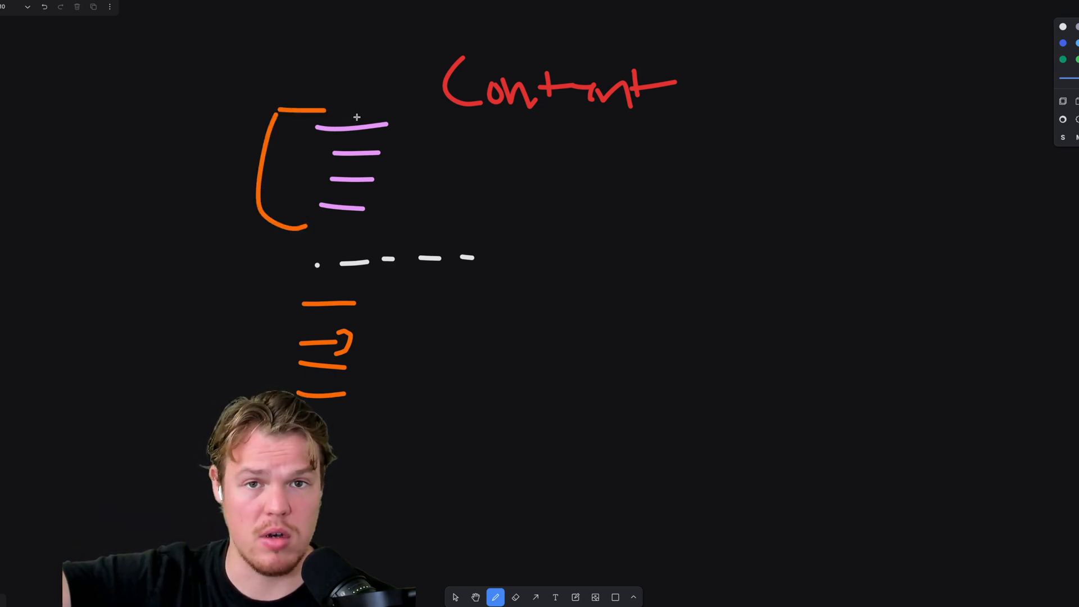
mouse_move(306, 260)
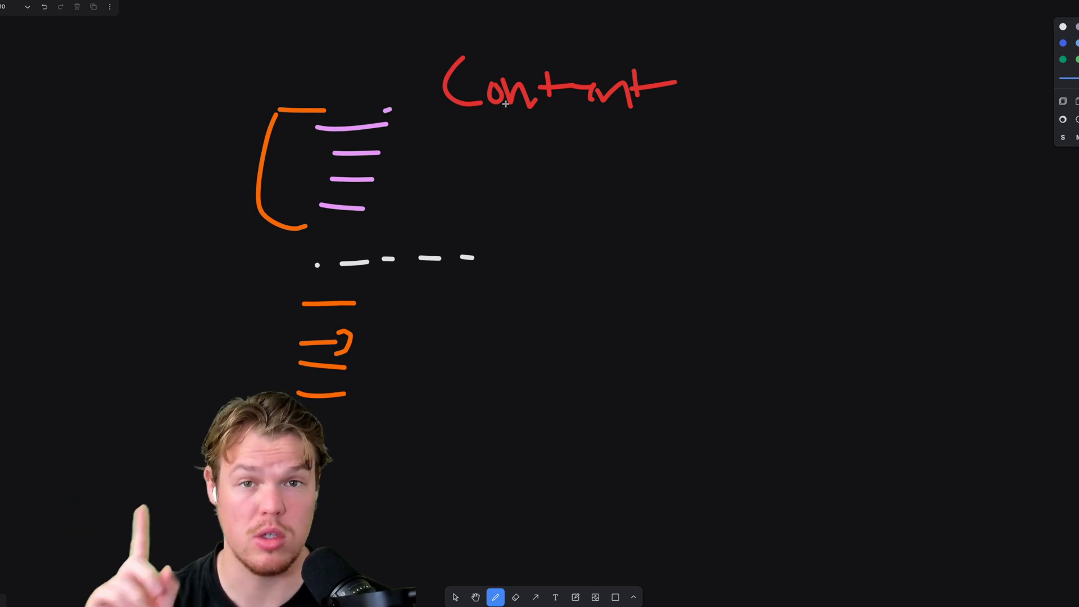
drag(392, 107, 406, 134)
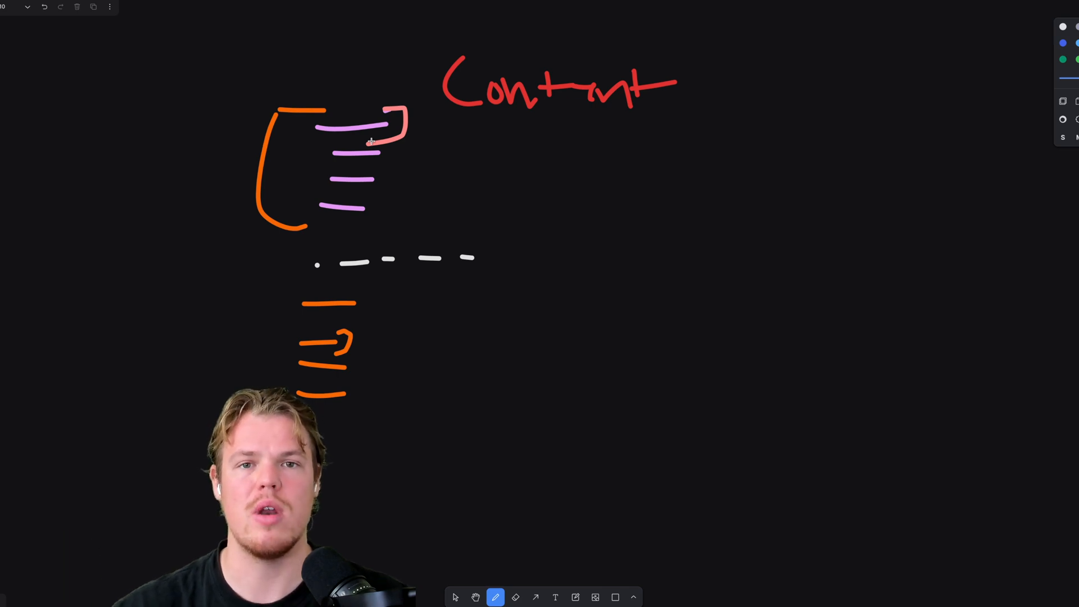
mouse_move(447, 430)
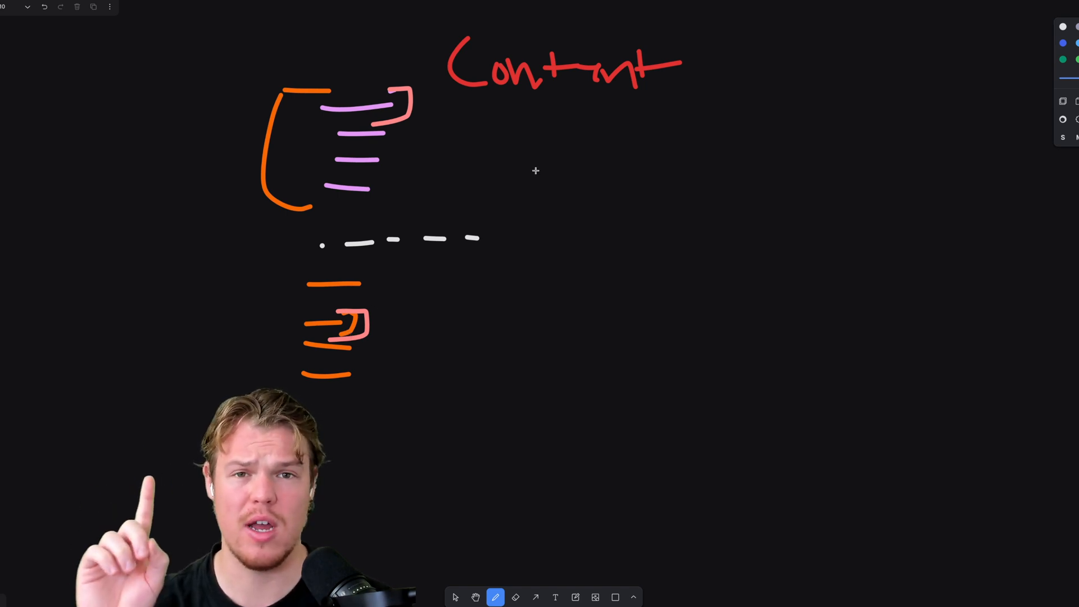
mouse_move(450, 101)
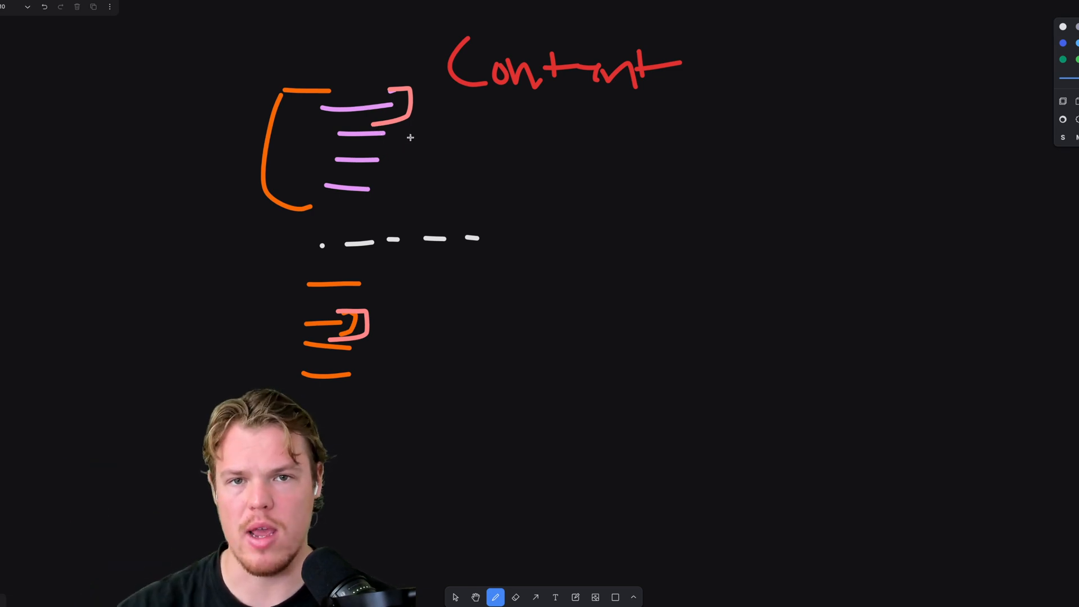
mouse_move(442, 125)
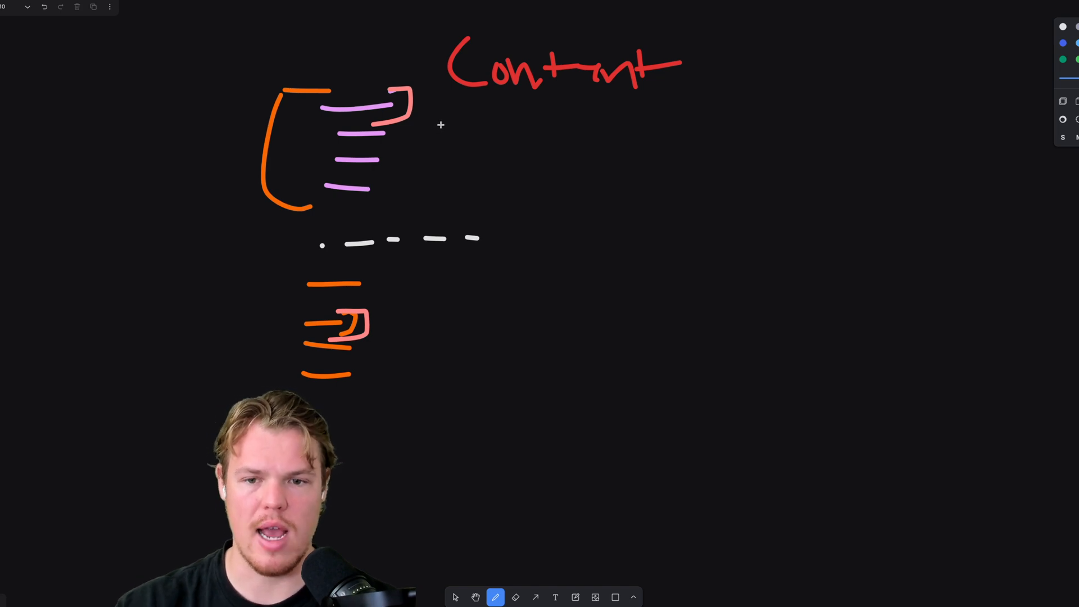